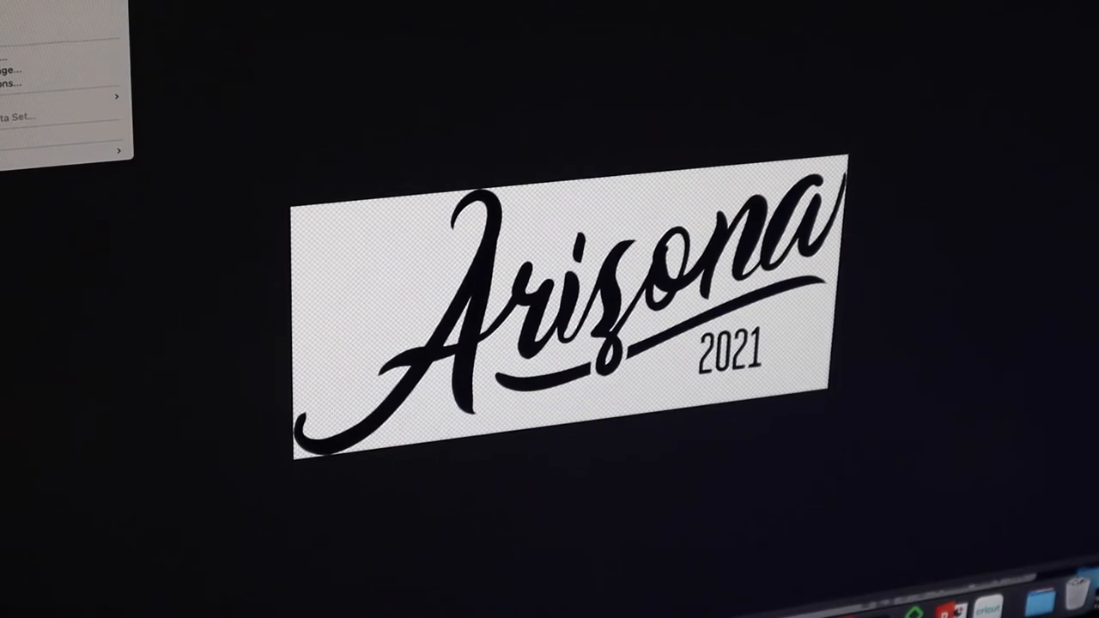
Flip the Arizona 2021 script design horizontally via Edit > Transform so it reads backwards.
click(34, 175)
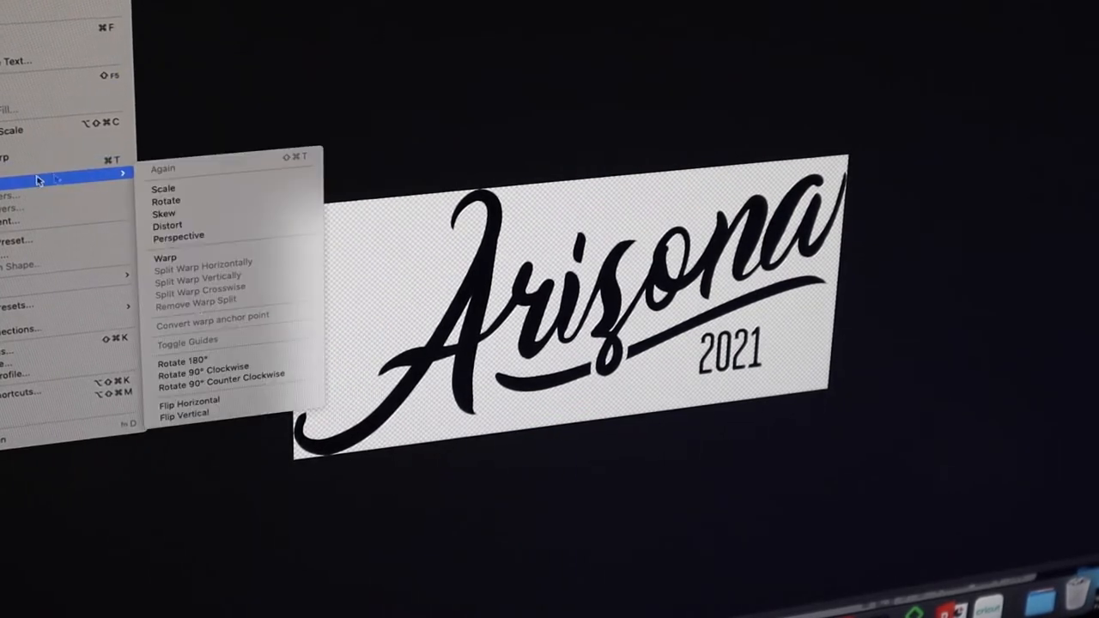
click(189, 400)
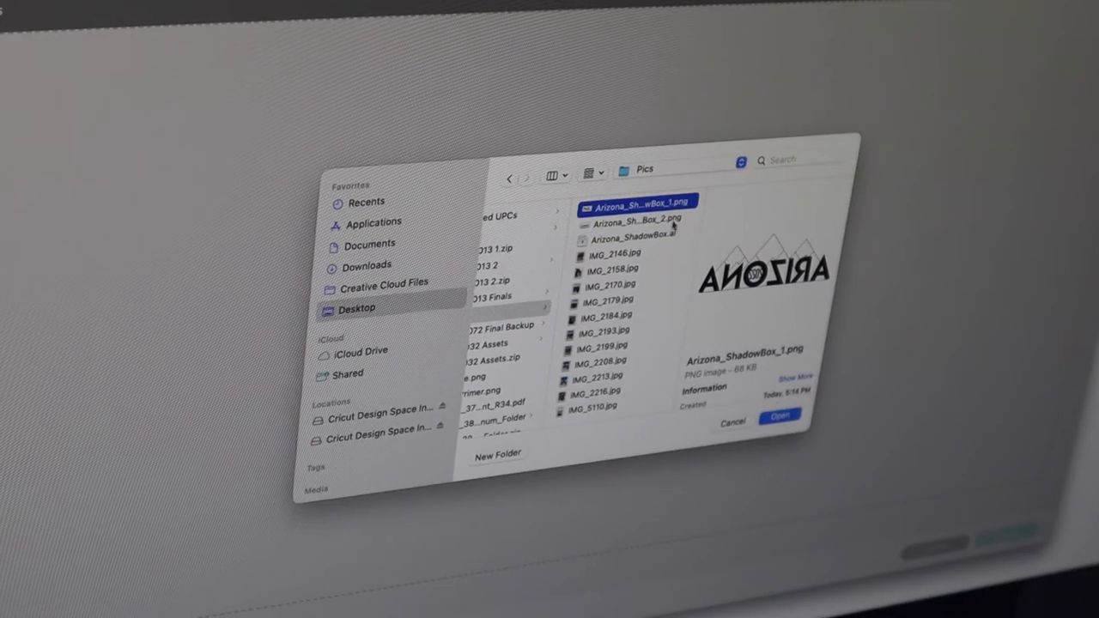
Select Arizona_ShadowBox_1.png from the Pics folder as the image to upload.
click(779, 418)
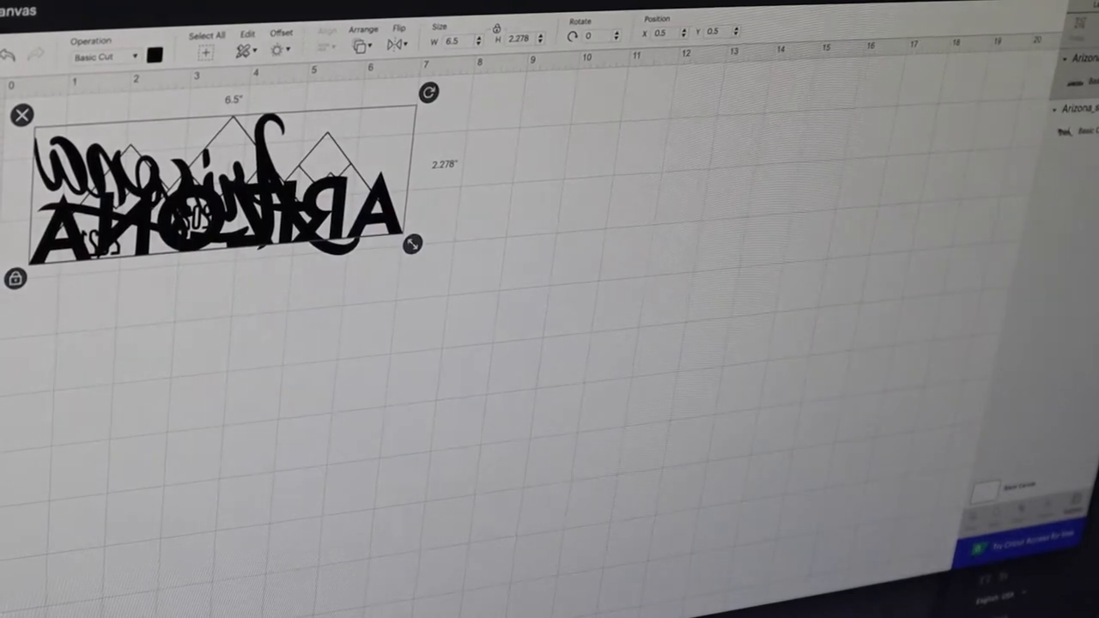
Drag the ARIZONA block-letter image down and right, clear of the script design.
drag(214, 189, 343, 275)
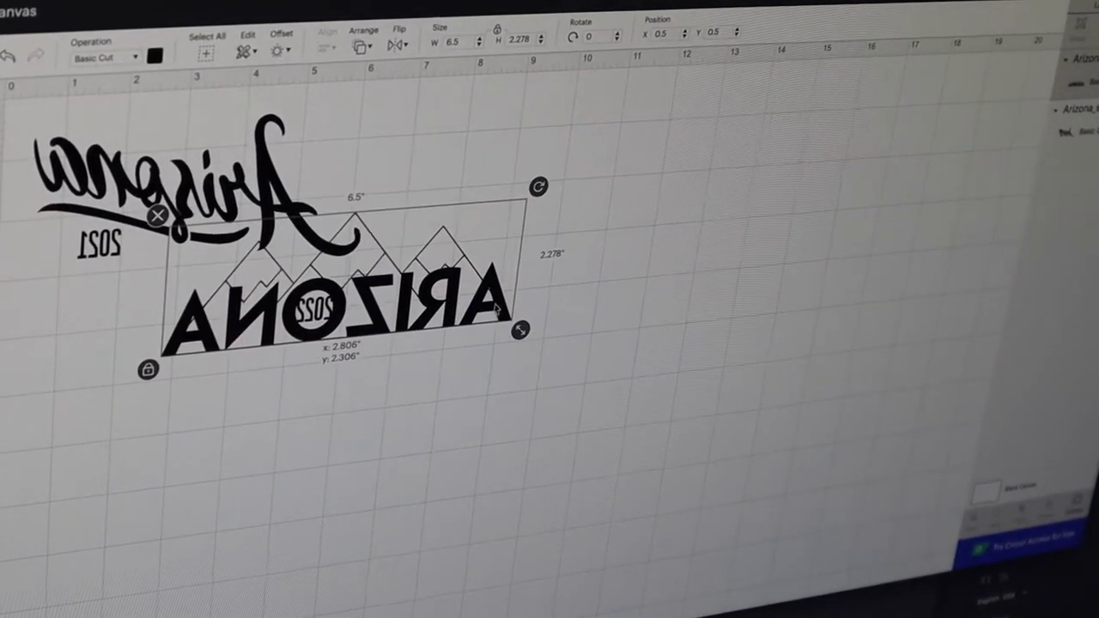